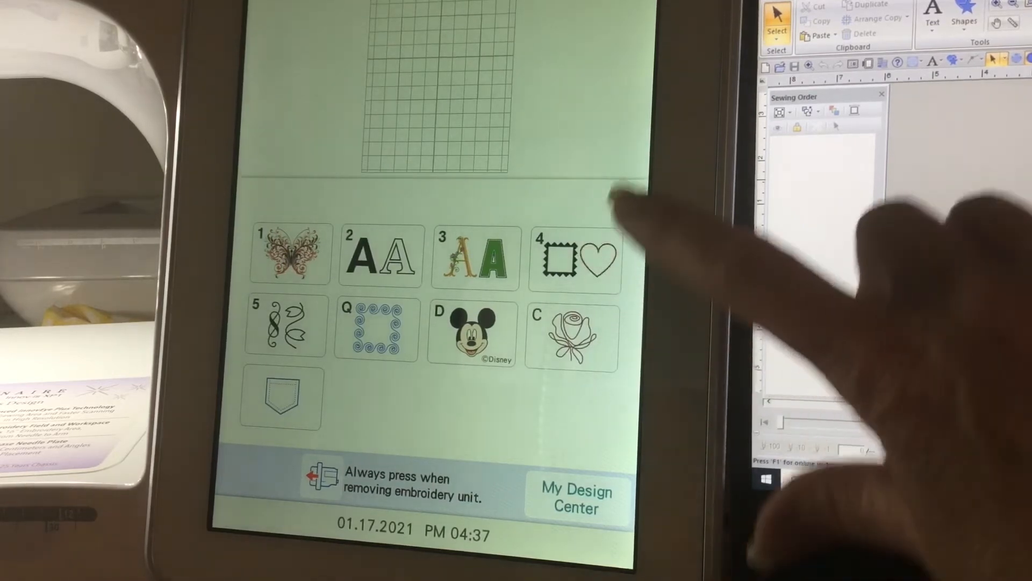
# Choose beaded octagon frame 006 from the frames category and set it on the grid
pyautogui.click(573, 257)
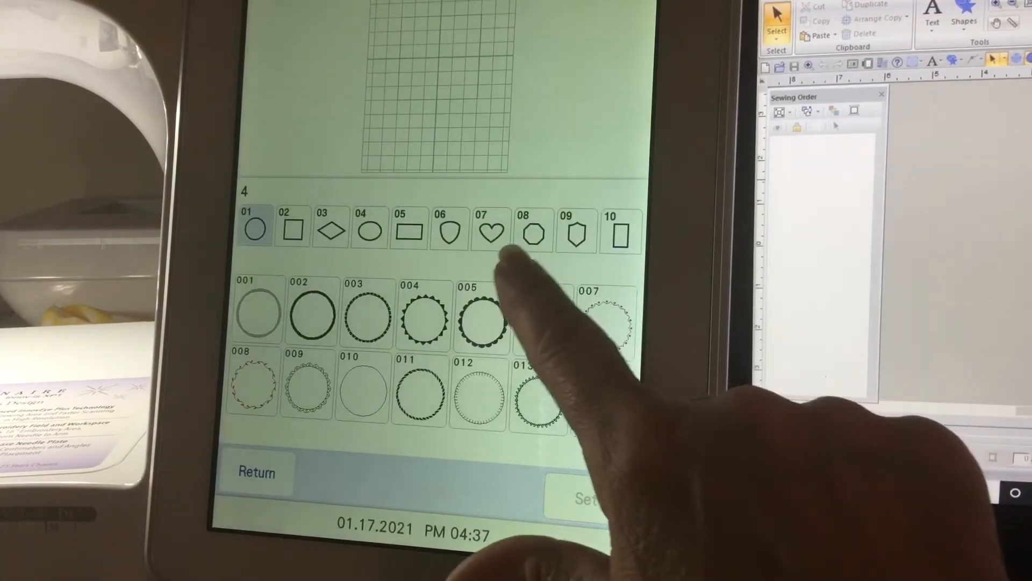
pyautogui.click(533, 230)
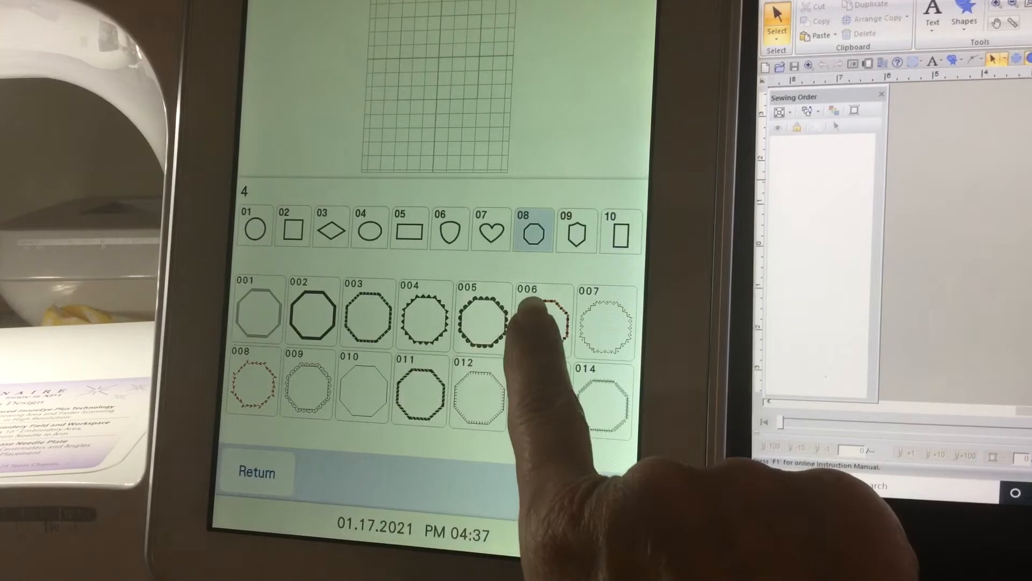
pyautogui.click(534, 323)
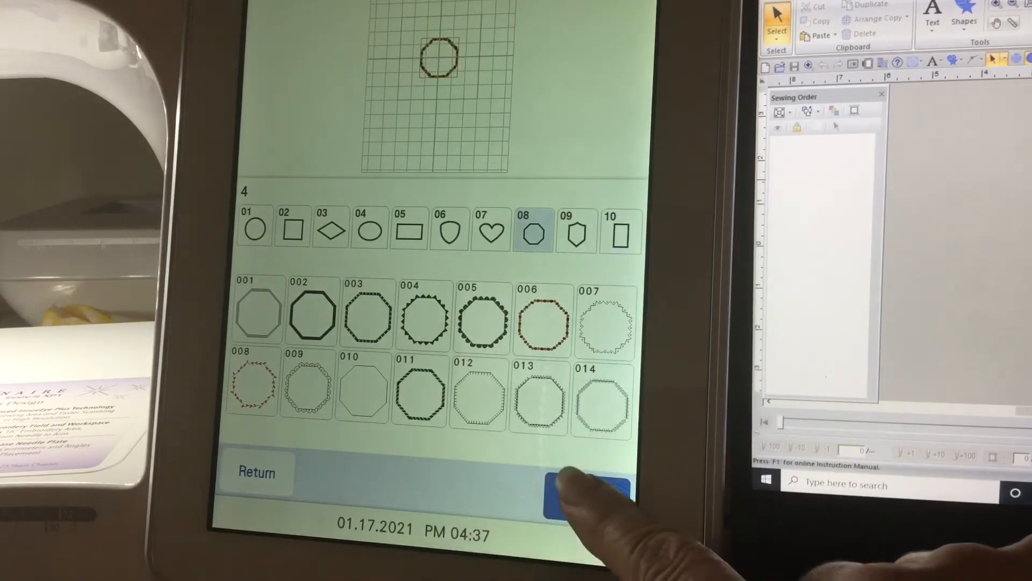
pyautogui.click(585, 491)
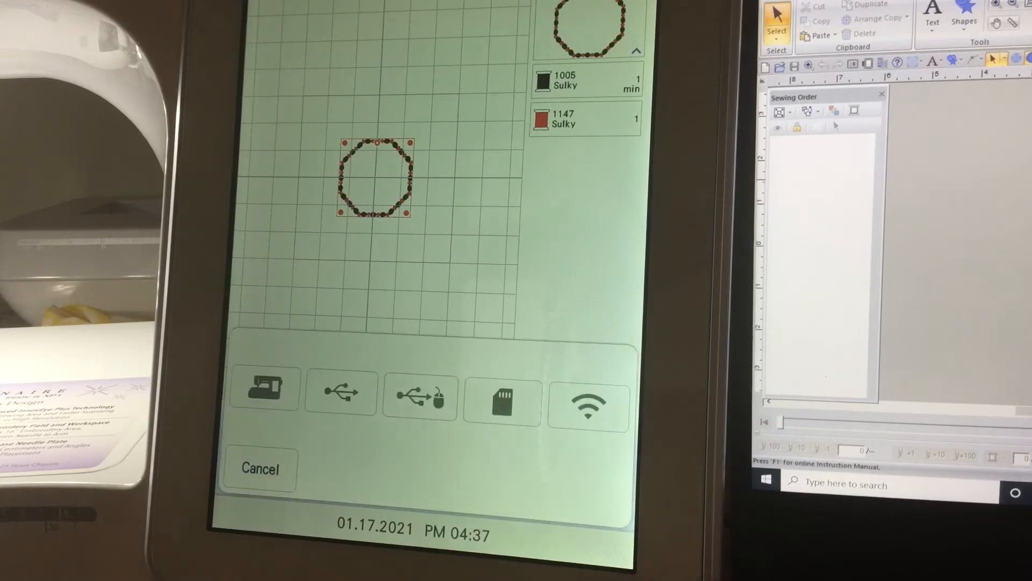
# Save the octagon frame to the Wi-Fi pocket, then cancel the current pattern
pyautogui.click(265, 392)
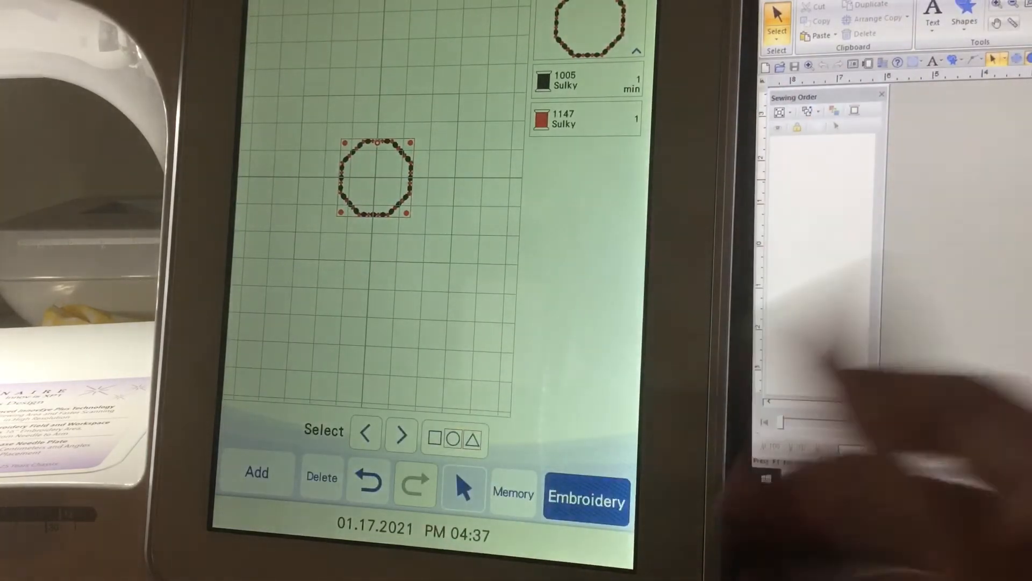
pyautogui.click(321, 475)
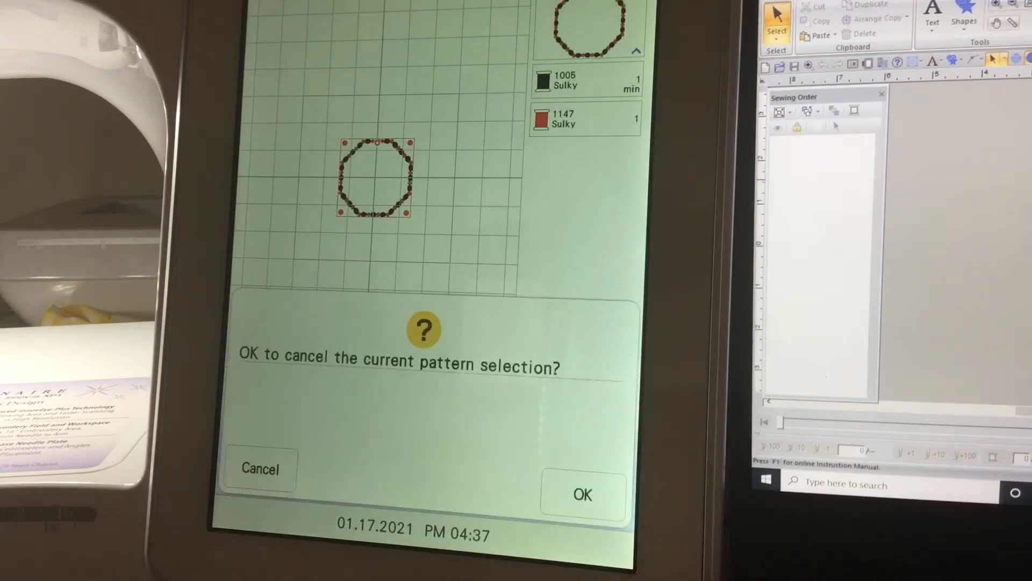
pyautogui.click(581, 494)
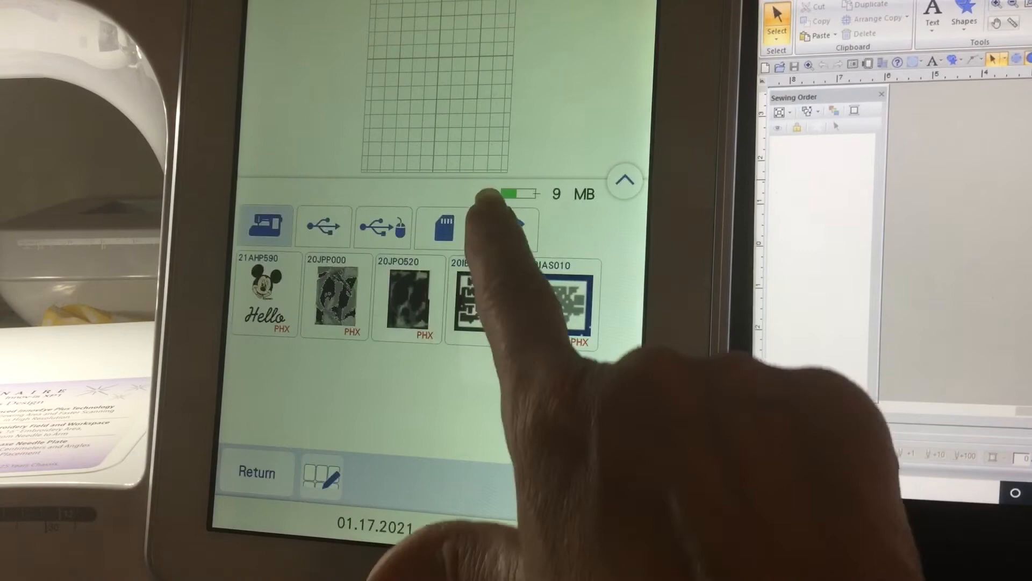
# Browse the designs stored in the Wi-Fi pocket
pyautogui.click(506, 227)
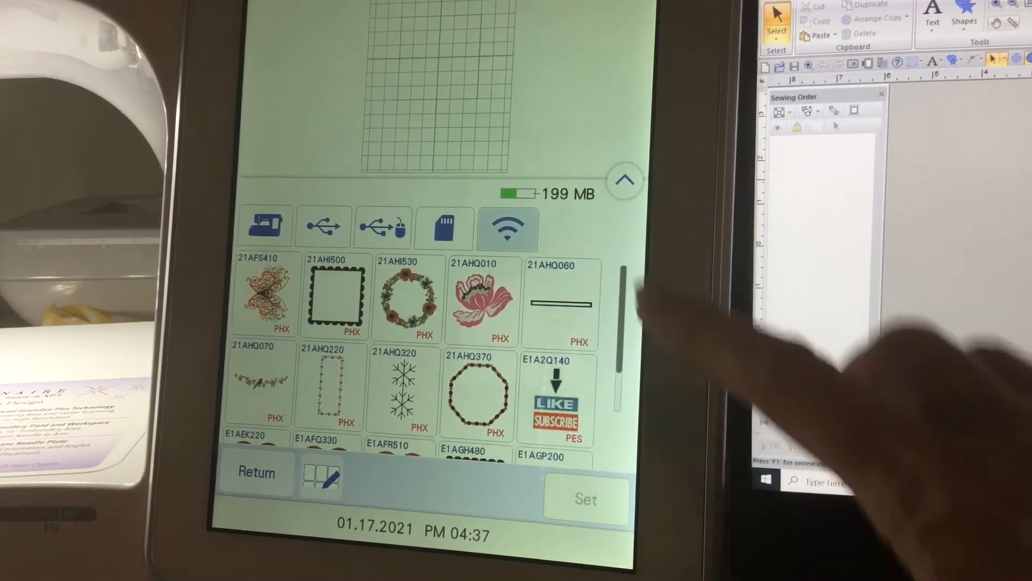
pyautogui.scroll(-3)
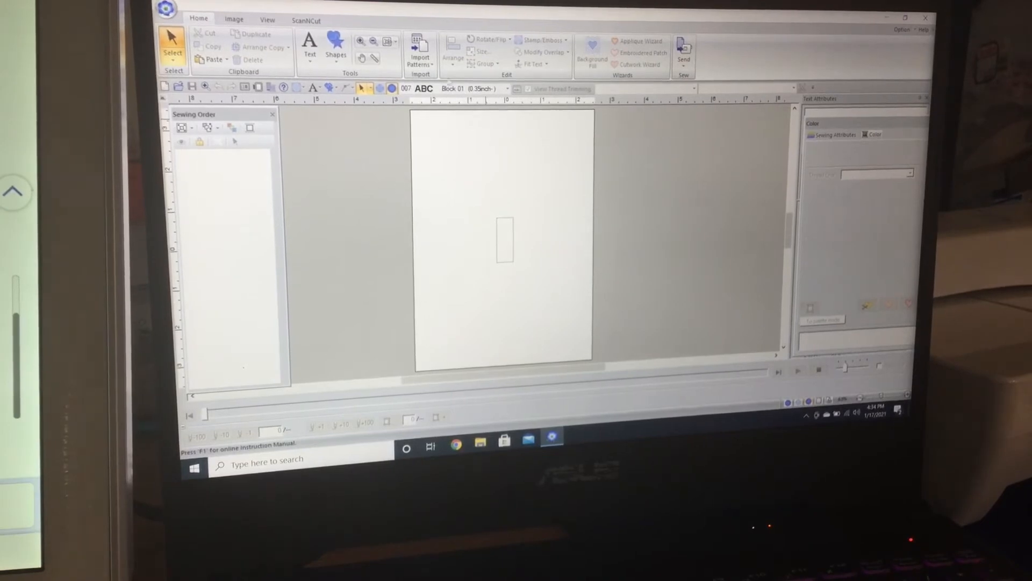
# Start importing patterns from file with Network Sewing Machine as the source
pyautogui.click(420, 47)
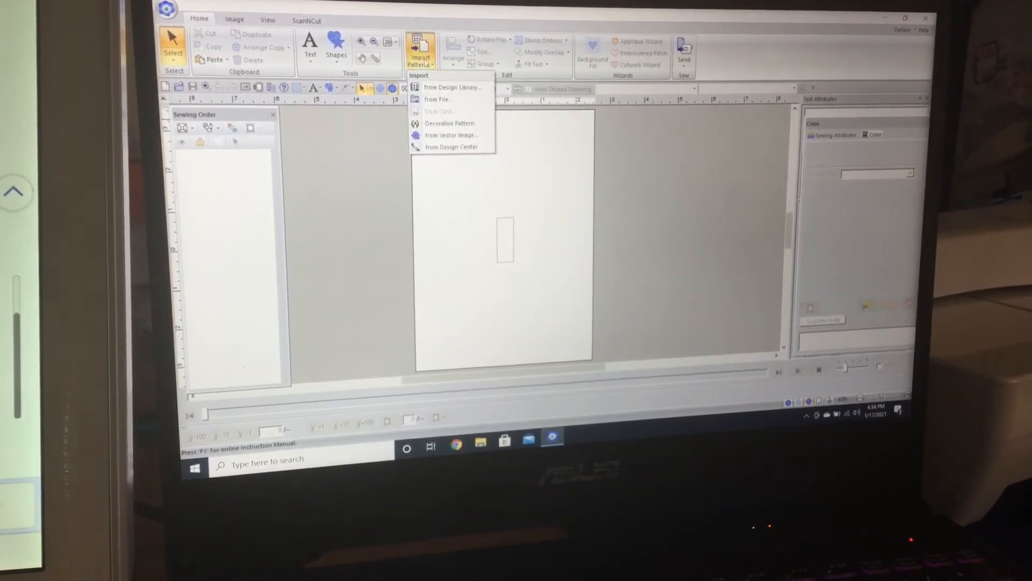
pyautogui.moveTo(438, 99)
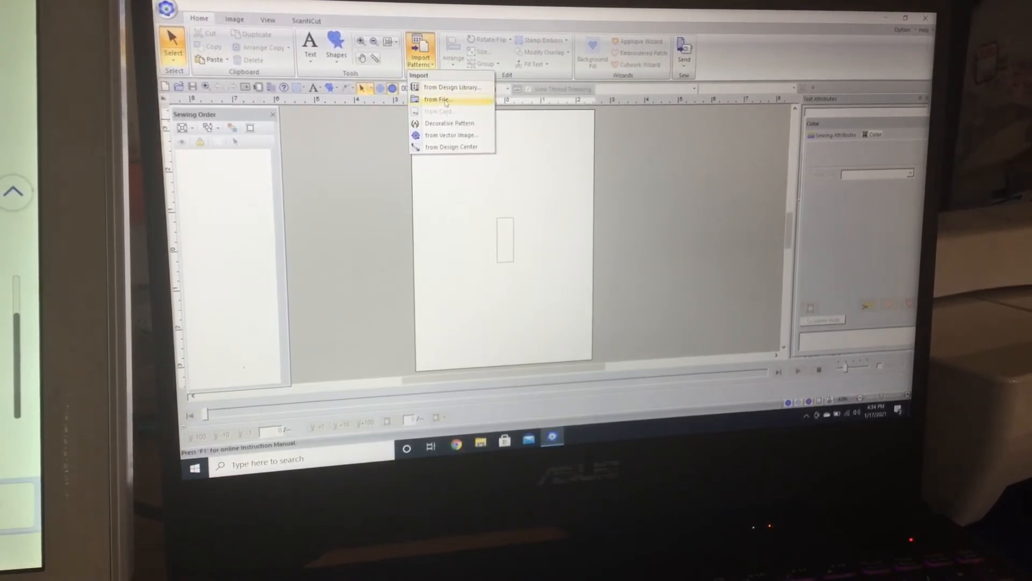
pyautogui.click(439, 99)
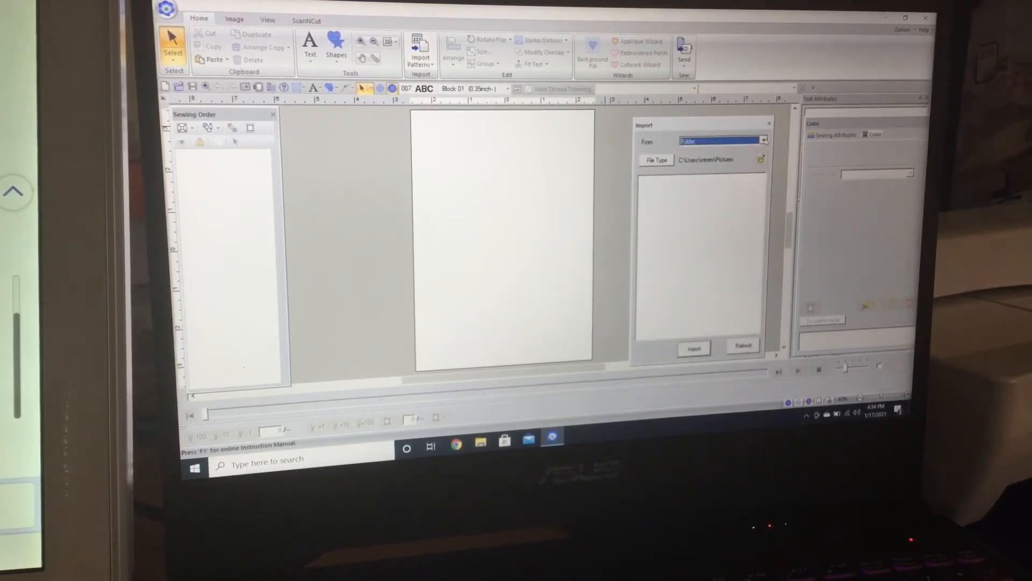
pyautogui.click(762, 141)
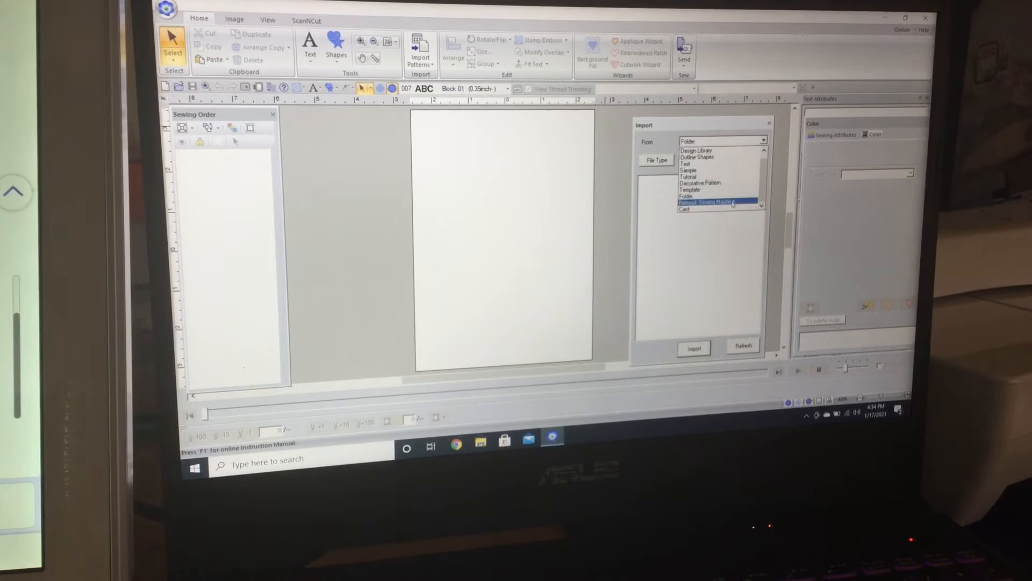
pyautogui.click(714, 202)
pyautogui.write('Hello')
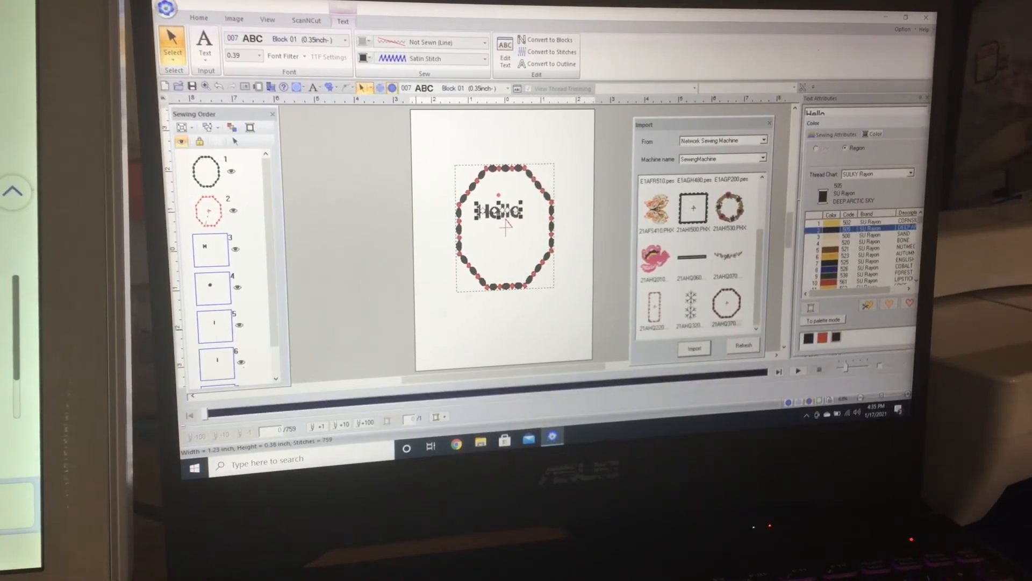
# Finish the 'Hello' lettering placed inside the imported octagon frame
pyautogui.click(198, 18)
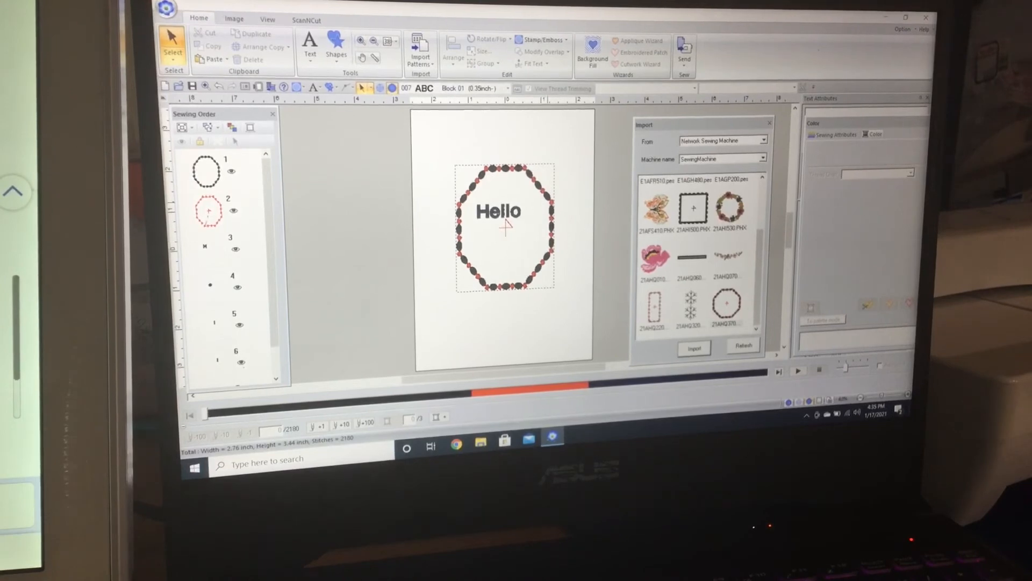
# Send the framed Hello design to the network machine 'SewingMachine'
pyautogui.click(684, 49)
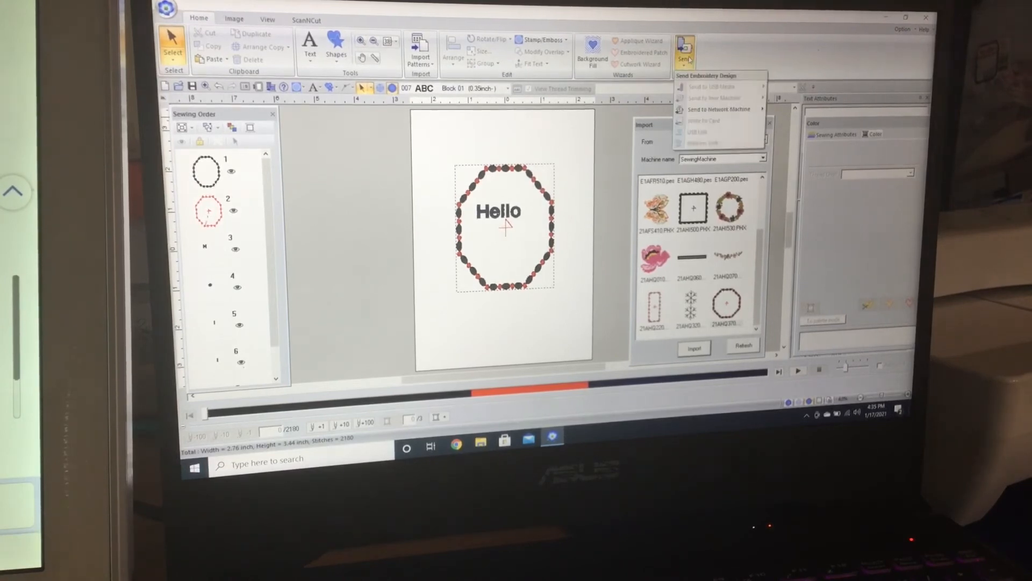
pyautogui.moveTo(717, 110)
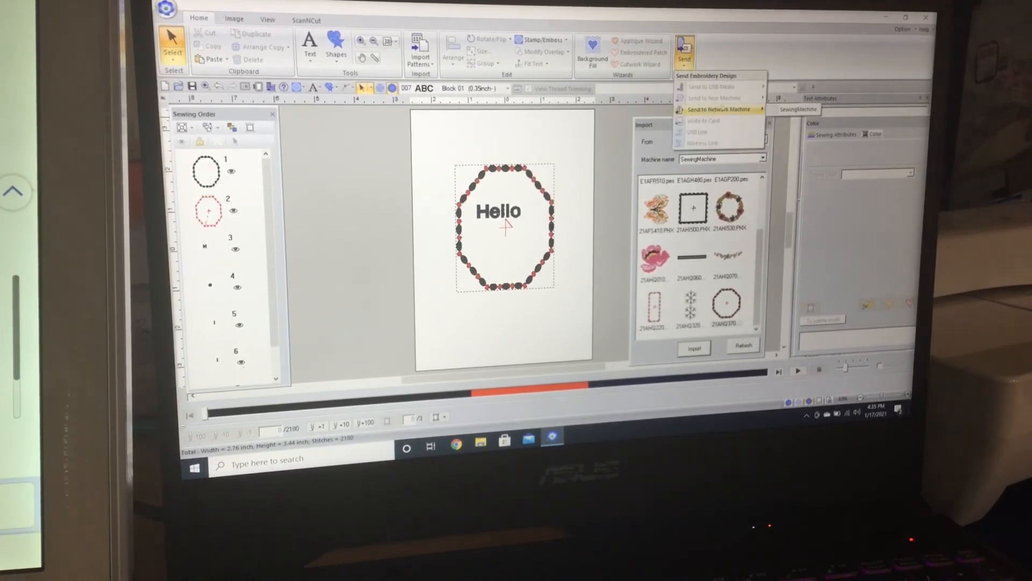
pyautogui.click(716, 110)
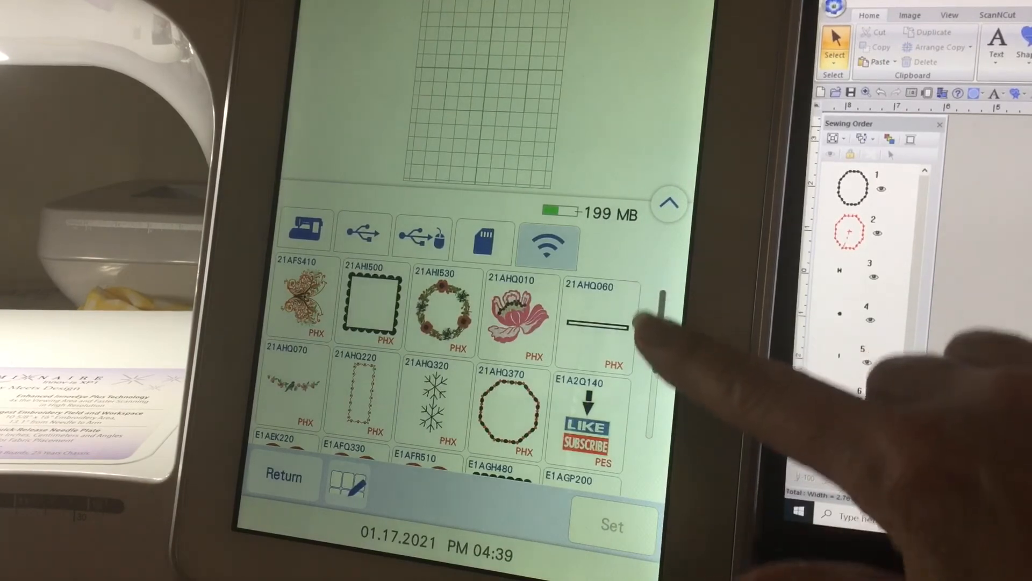
# Scroll the Wi-Fi pocket down to the received E1AGP350 Hello octagon design
pyautogui.scroll(-3)
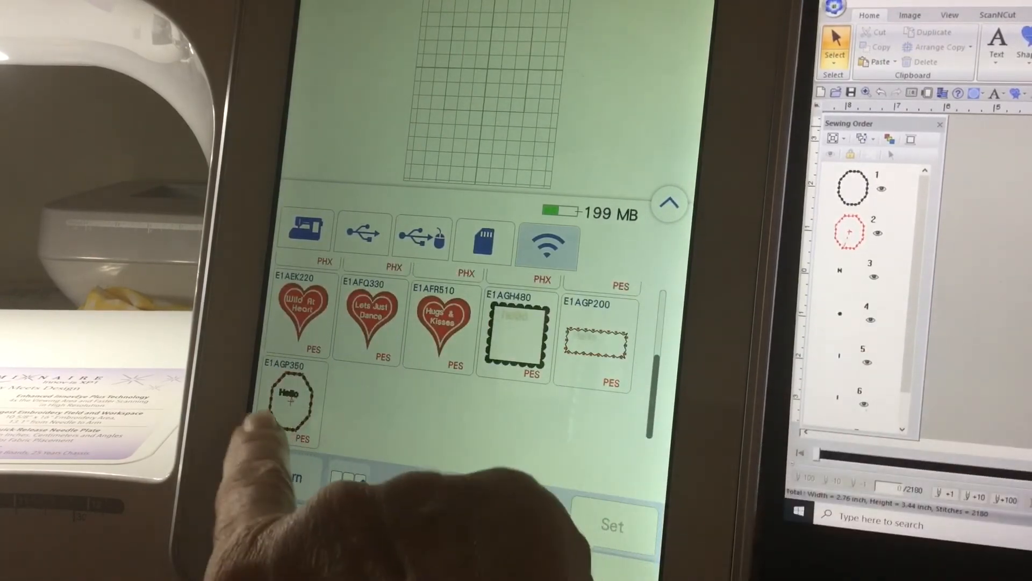